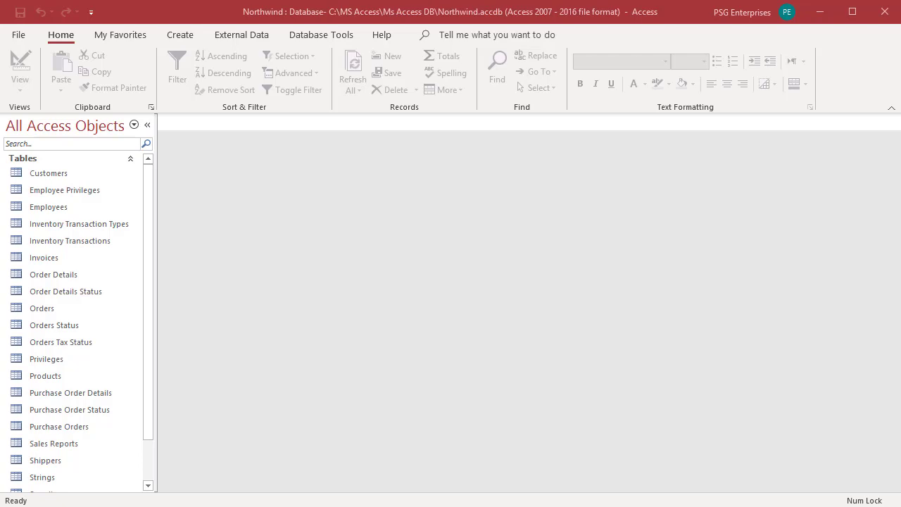
{"action": "mouse_move", "coordinate": [176, 10]}
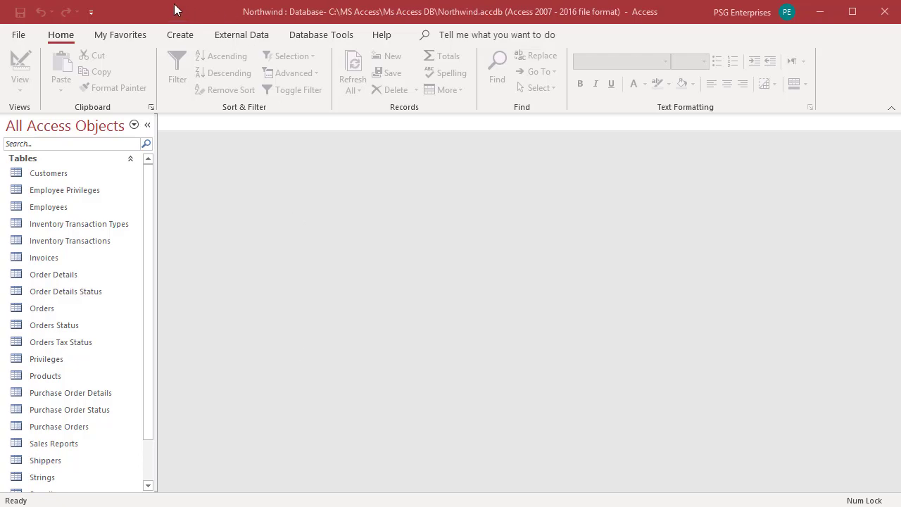
{"action": "mouse_move", "coordinate": [149, 17]}
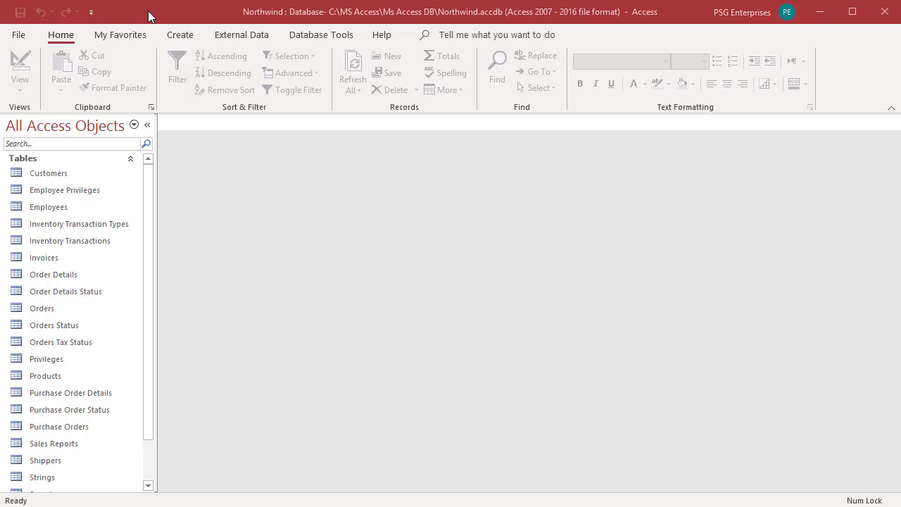
{"action": "mouse_move", "coordinate": [124, 20]}
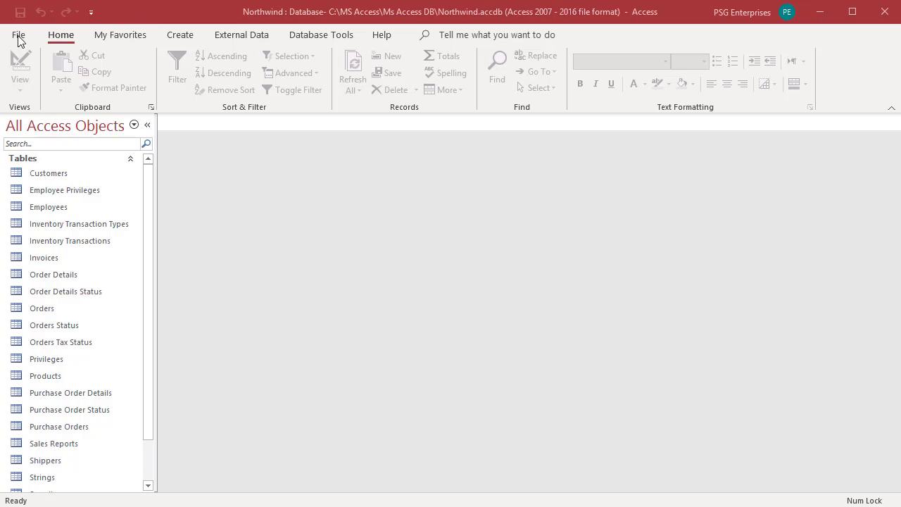
Step: Open Access Options at the Current Database page to view document window settings
{"action": "left_click", "coordinate": [19, 34]}
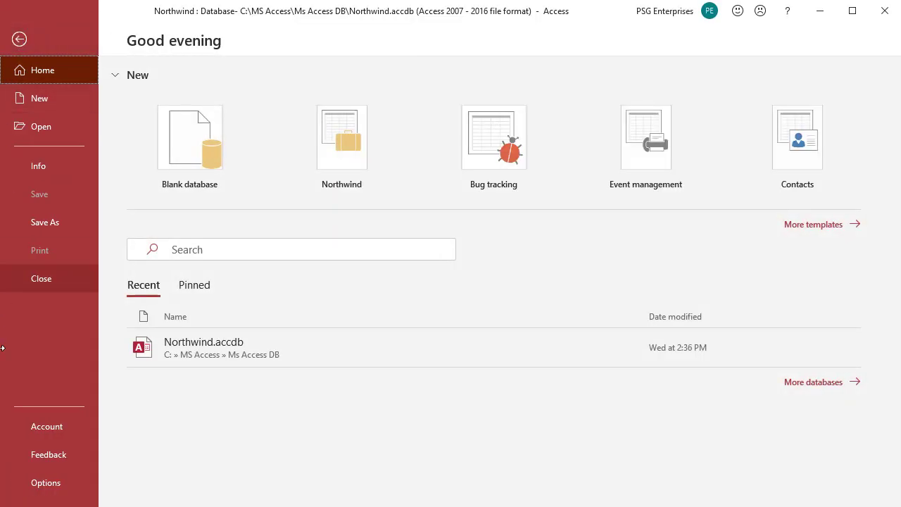
{"action": "left_click", "coordinate": [45, 482]}
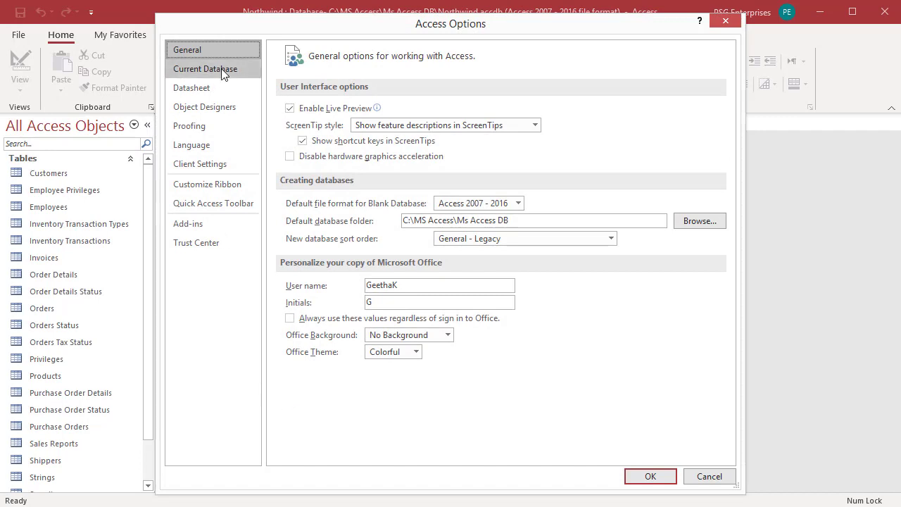
{"action": "left_click", "coordinate": [204, 69]}
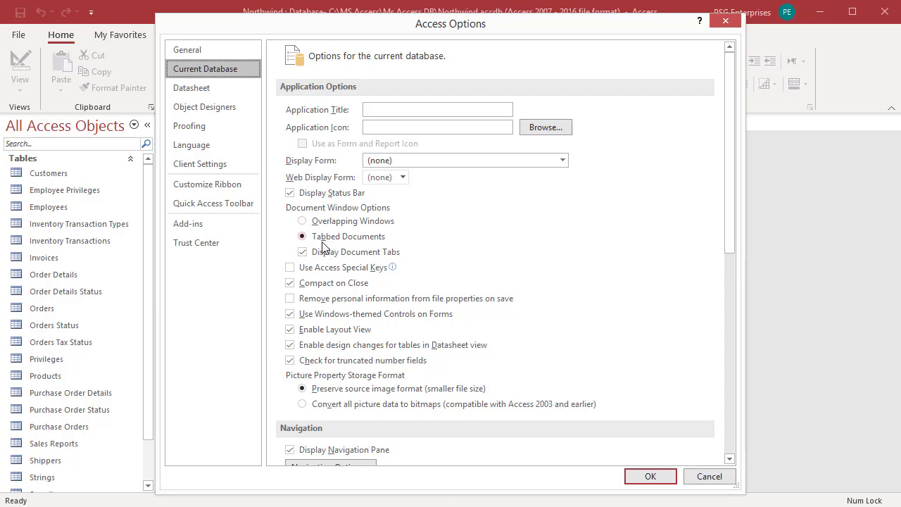
{"action": "mouse_move", "coordinate": [380, 242]}
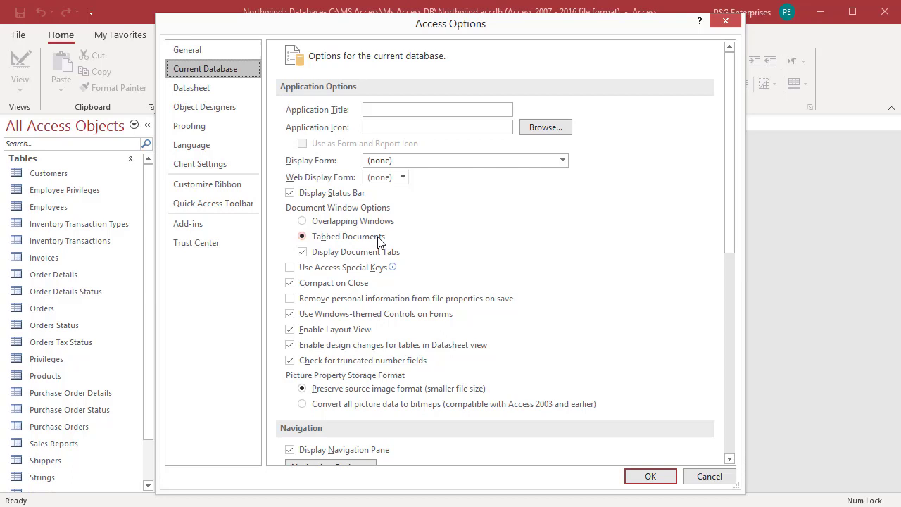
{"action": "mouse_move", "coordinate": [465, 233]}
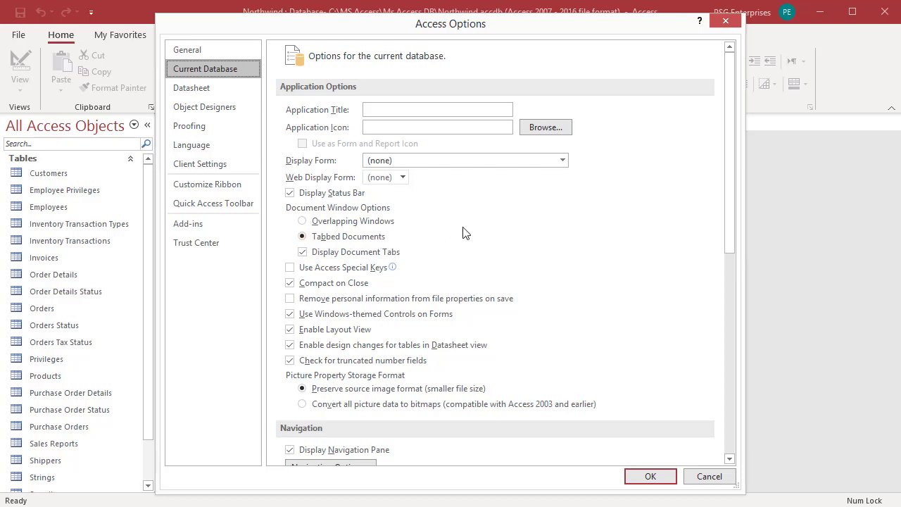
{"action": "mouse_move", "coordinate": [414, 239]}
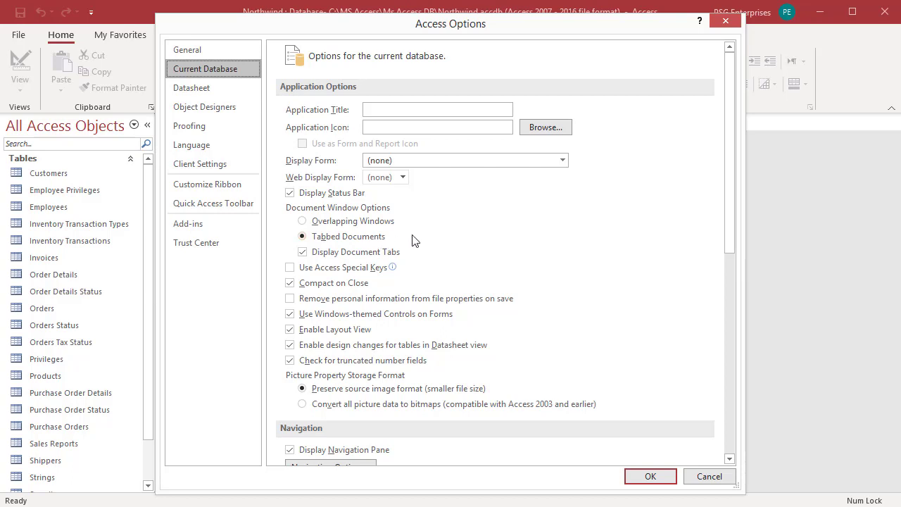
{"action": "mouse_move", "coordinate": [322, 245]}
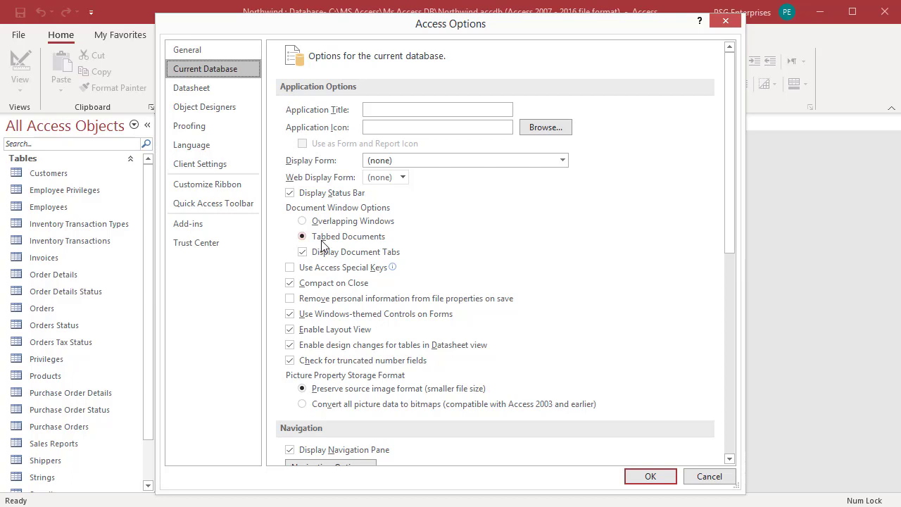
{"action": "mouse_move", "coordinate": [352, 245]}
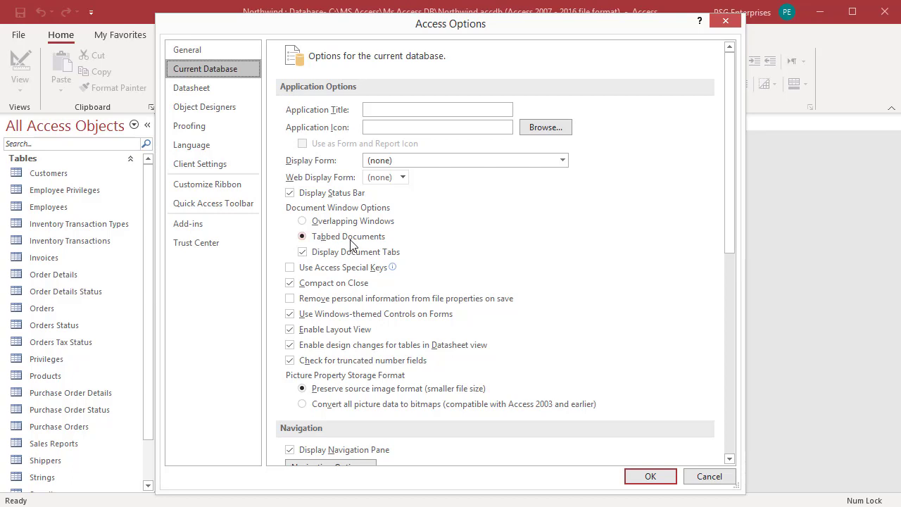
{"action": "mouse_move", "coordinate": [359, 244]}
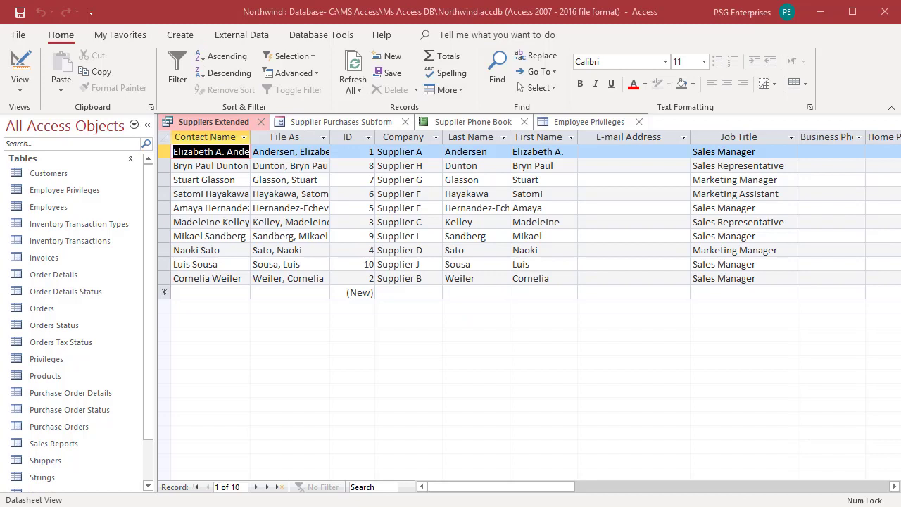
{"action": "mouse_move", "coordinate": [272, 400]}
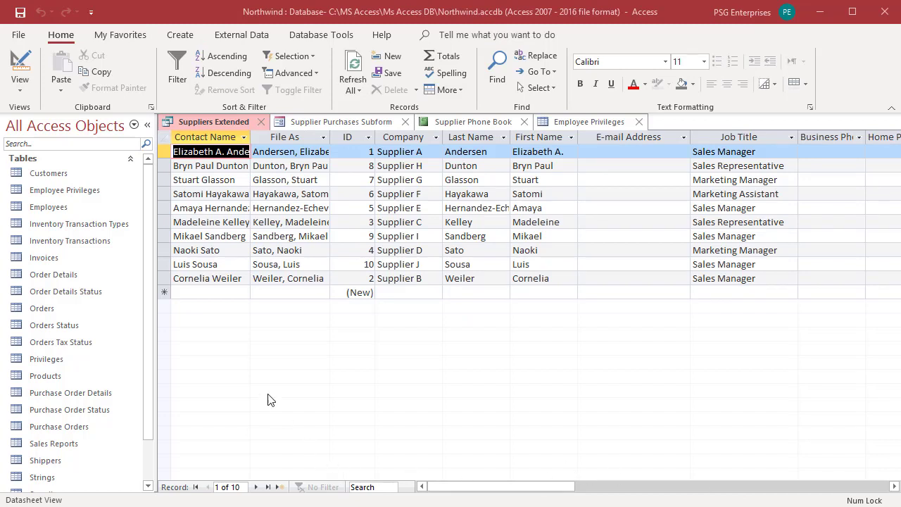
{"action": "mouse_move", "coordinate": [214, 184]}
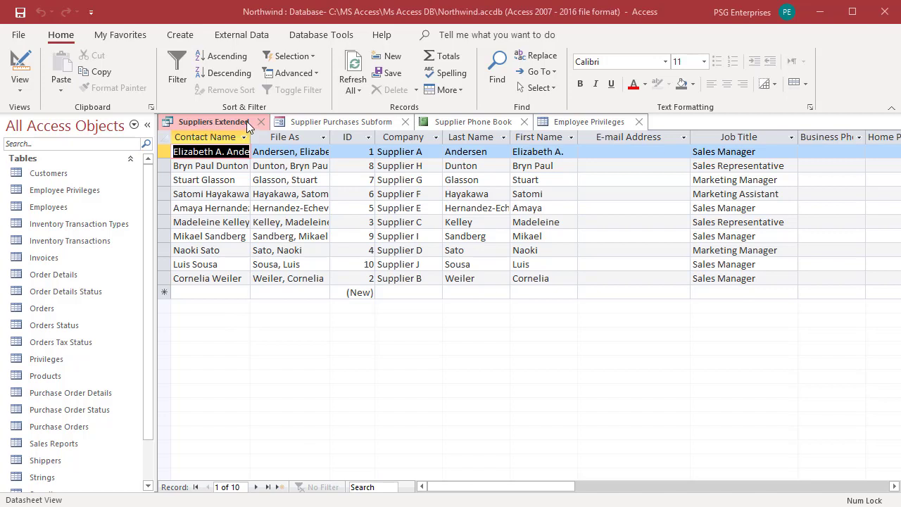
{"action": "mouse_move", "coordinate": [242, 128]}
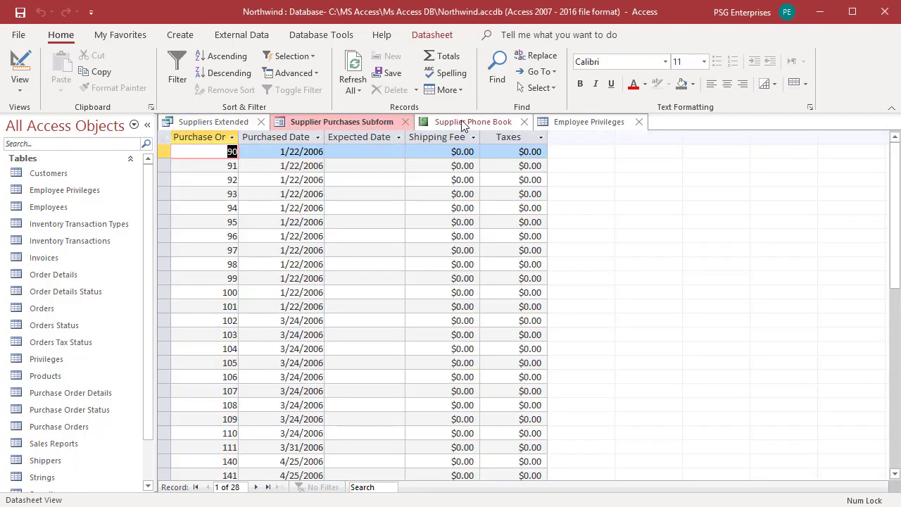
Step: Switch to the Supplier Phone Book report among the open tabbed objects
{"action": "left_click", "coordinate": [473, 121]}
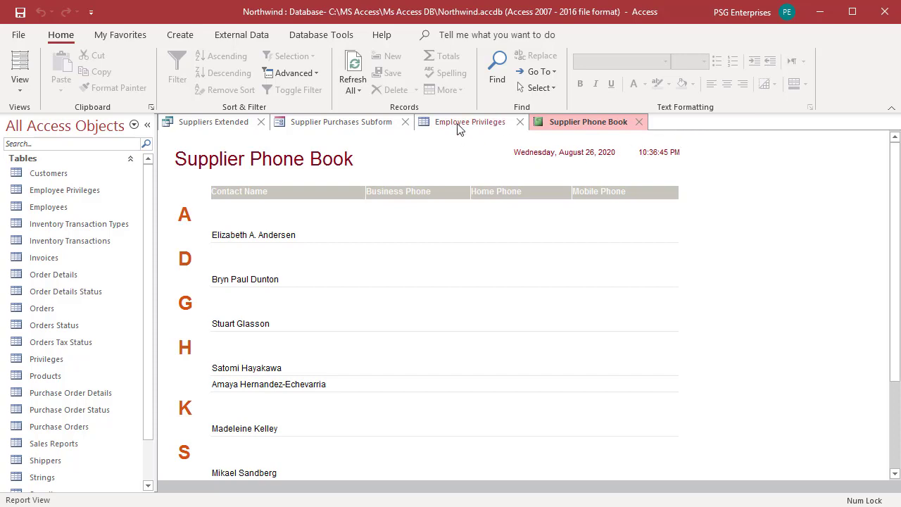
Step: Close the Employee Privileges table tab, then Close All remaining objects from the report tab
{"action": "right_click", "coordinate": [470, 121]}
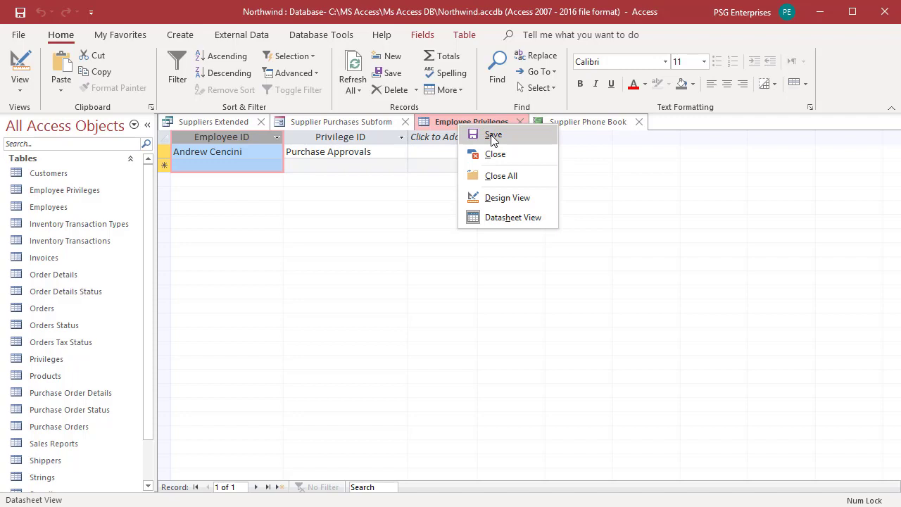
{"action": "mouse_move", "coordinate": [513, 216]}
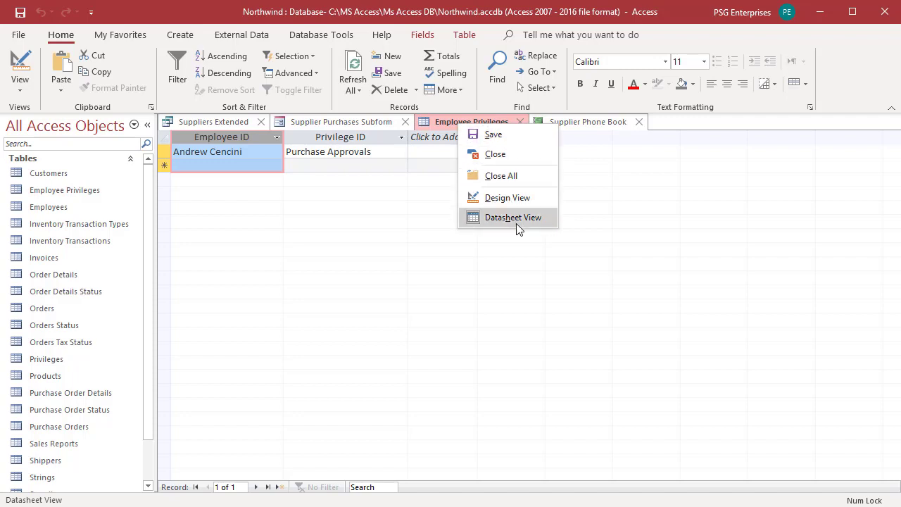
{"action": "left_click", "coordinate": [513, 217]}
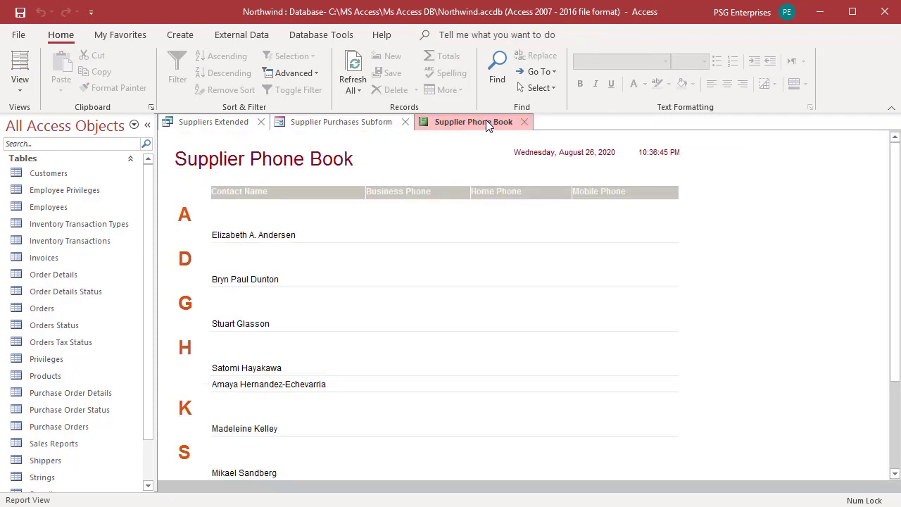
{"action": "right_click", "coordinate": [473, 122]}
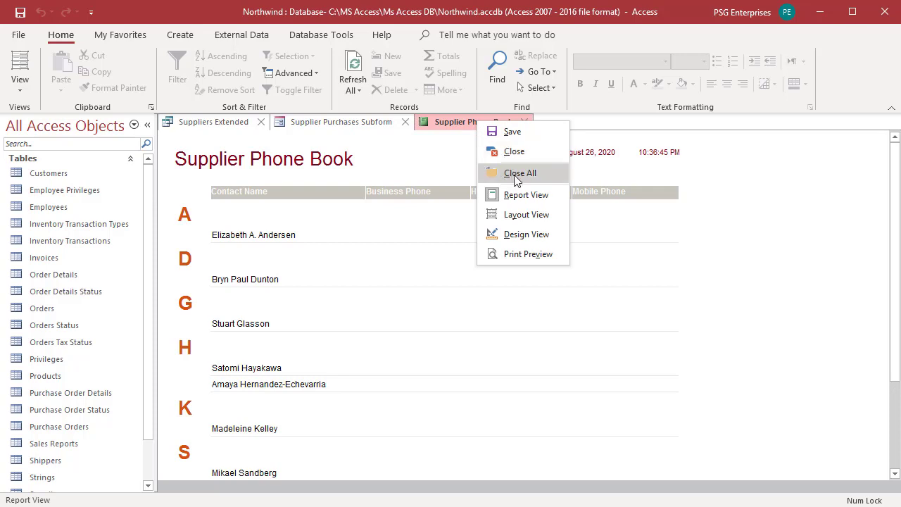
{"action": "left_click", "coordinate": [519, 172]}
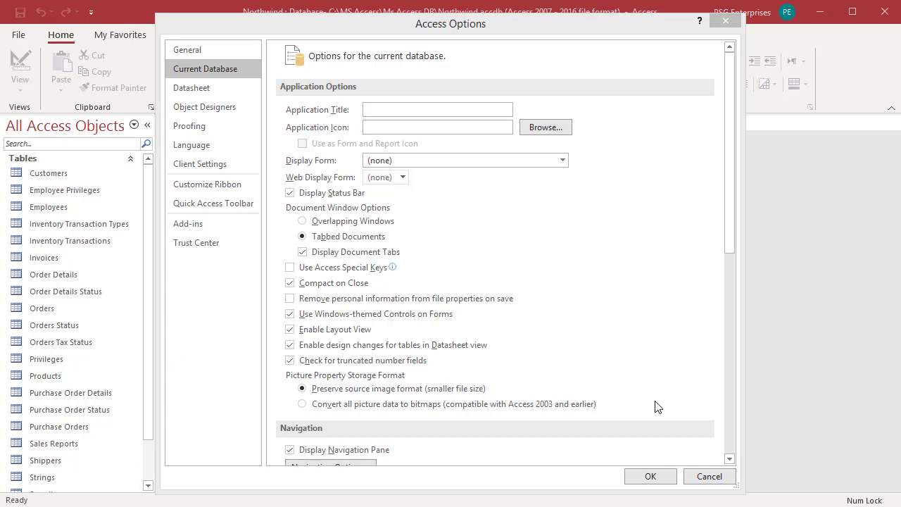
{"action": "mouse_move", "coordinate": [597, 332]}
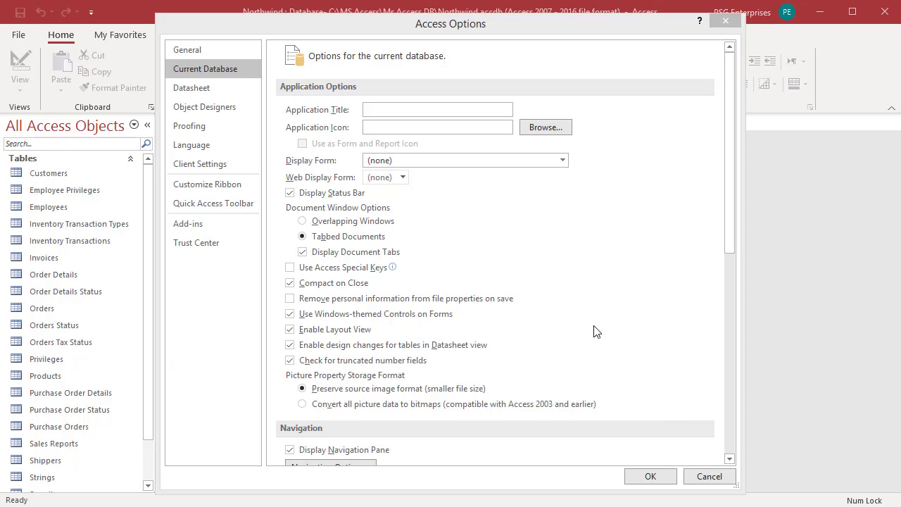
{"action": "mouse_move", "coordinate": [596, 330]}
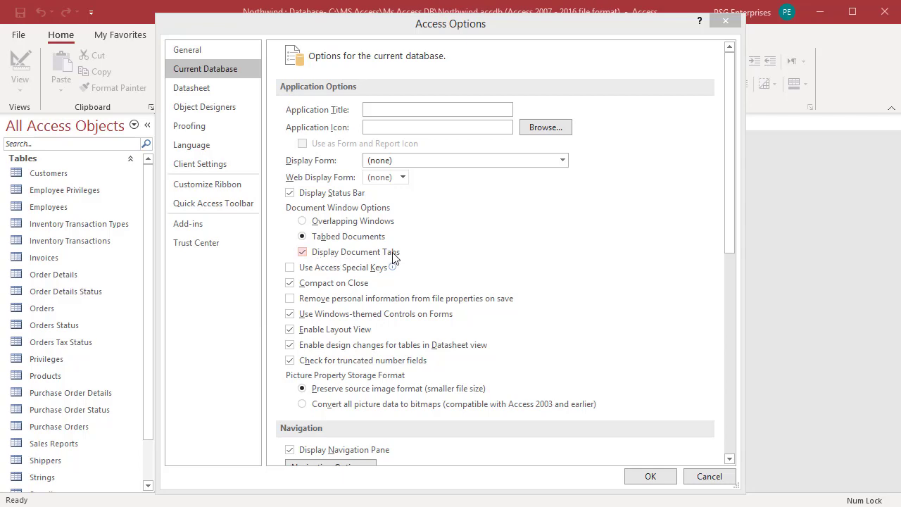
Step: Uncheck Display Document Tabs for Northwind and confirm the options
{"action": "left_click", "coordinate": [303, 251]}
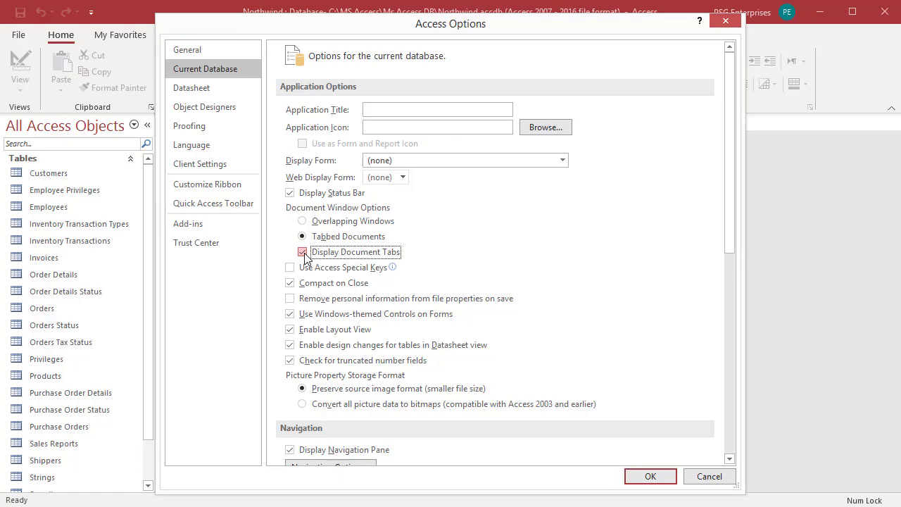
{"action": "left_click", "coordinate": [302, 252]}
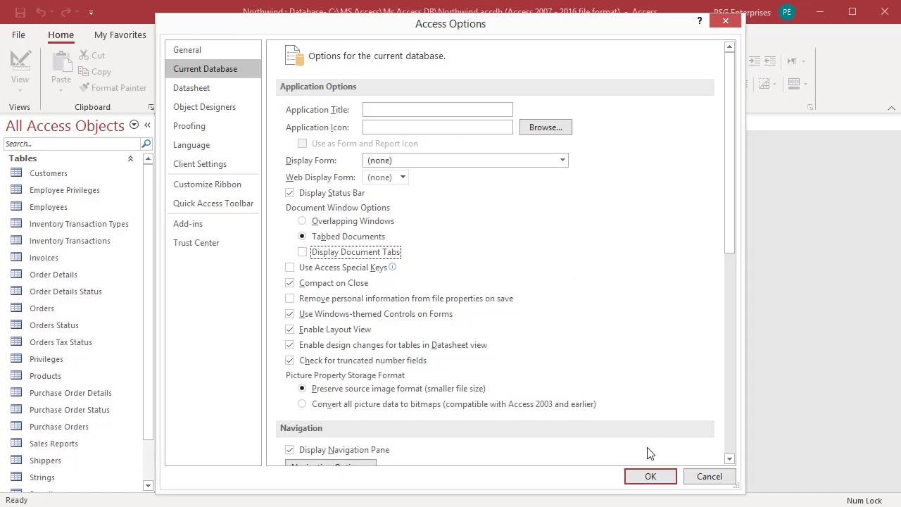
{"action": "left_click", "coordinate": [650, 475]}
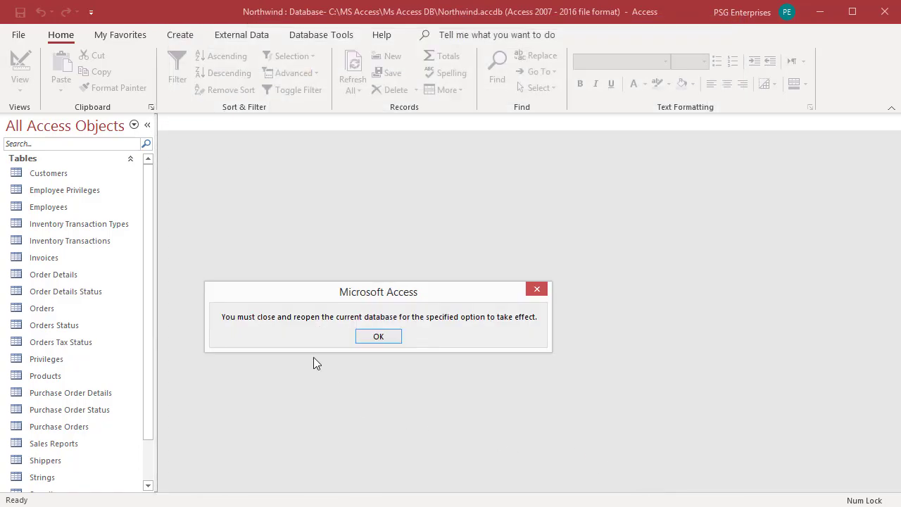
{"action": "mouse_move", "coordinate": [341, 334]}
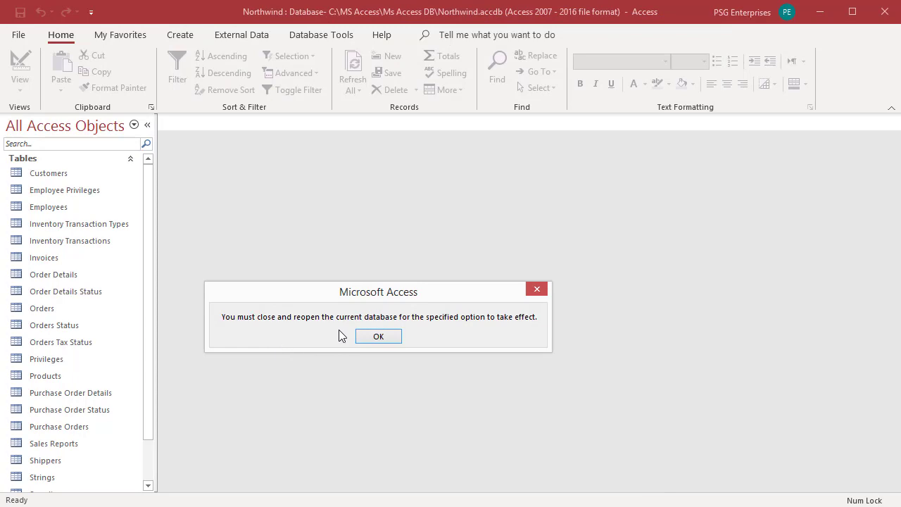
Step: Dismiss the reopen notice, visit the File backstage, and return to the table list
{"action": "left_click", "coordinate": [378, 336]}
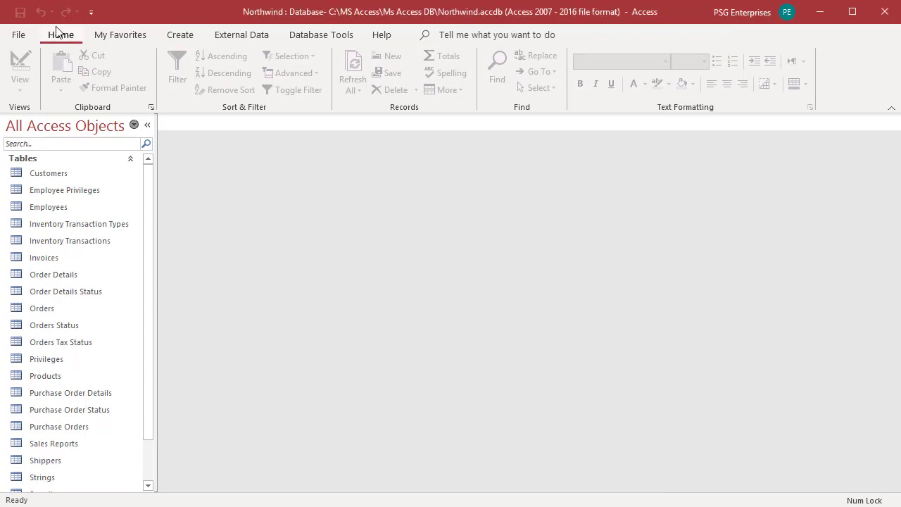
{"action": "left_click", "coordinate": [19, 34]}
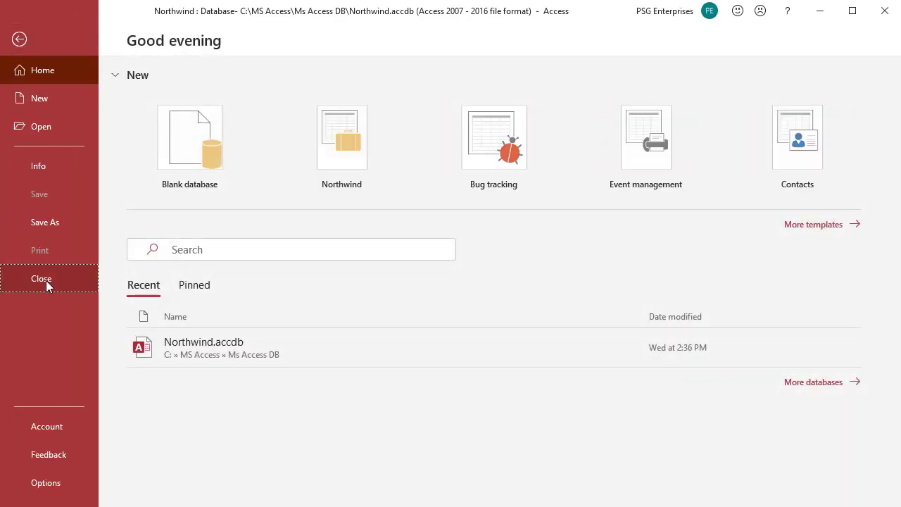
{"action": "left_click", "coordinate": [41, 278]}
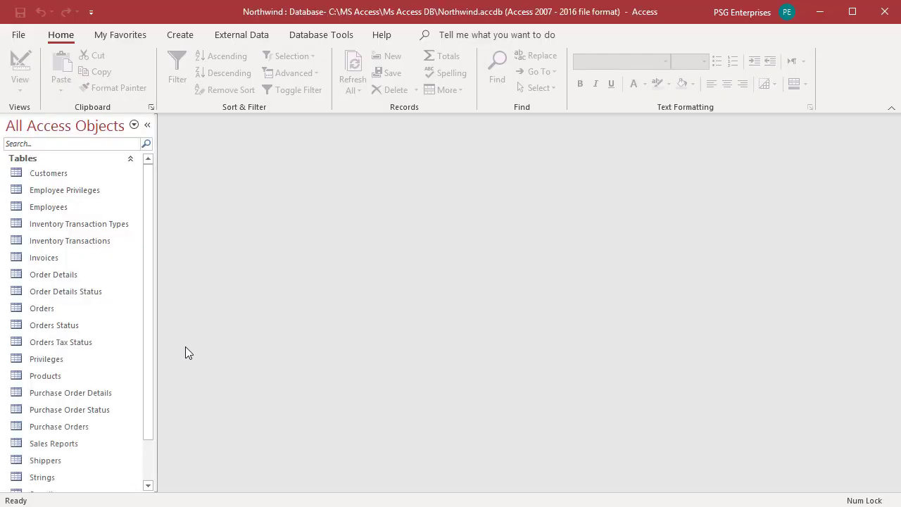
{"action": "left_click", "coordinate": [48, 173]}
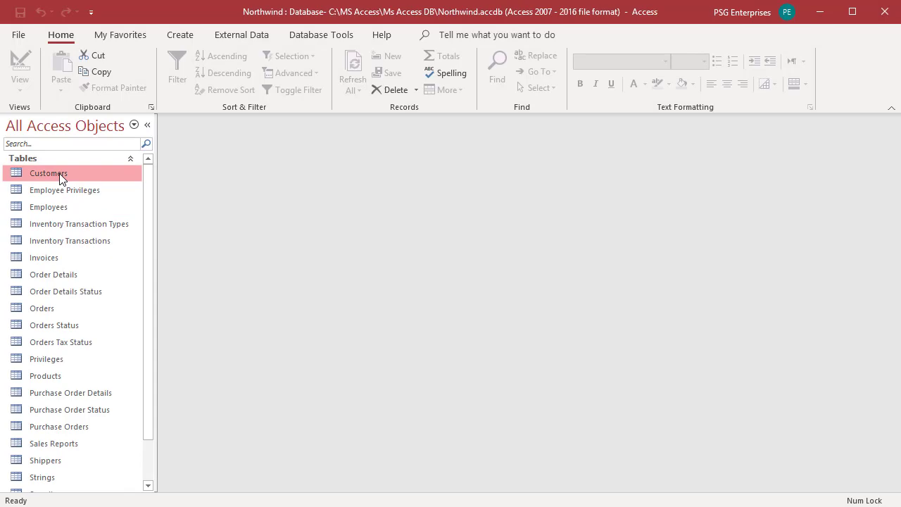
Step: Open the Employees table in Datasheet View from the Navigation Pane
{"action": "double_click", "coordinate": [64, 190]}
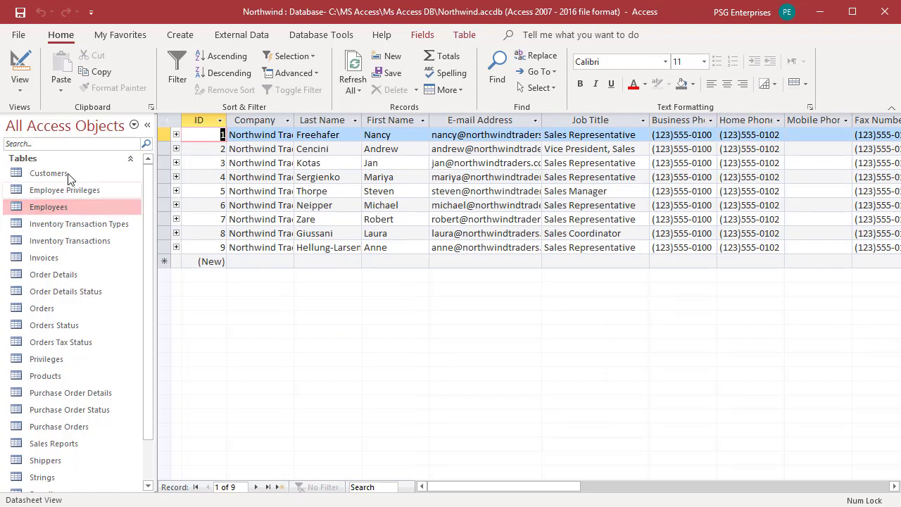
{"action": "left_click", "coordinate": [49, 173]}
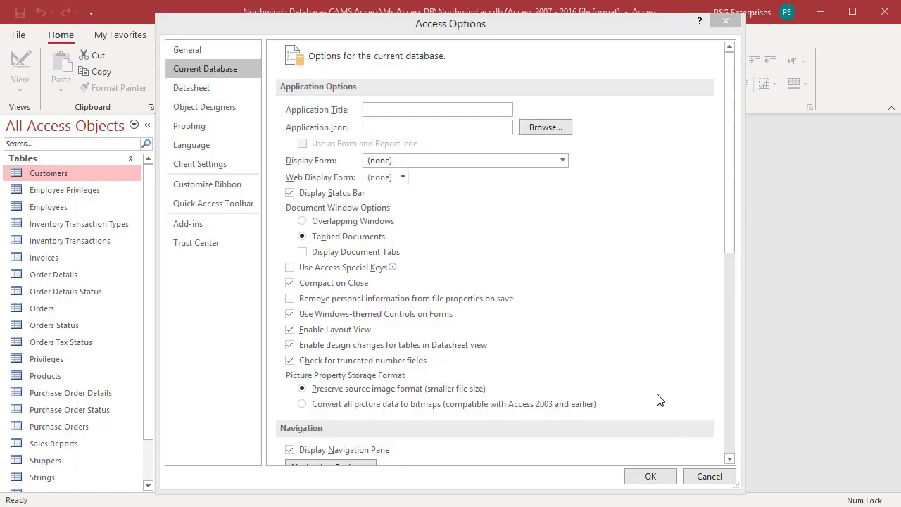
{"action": "mouse_move", "coordinate": [399, 224]}
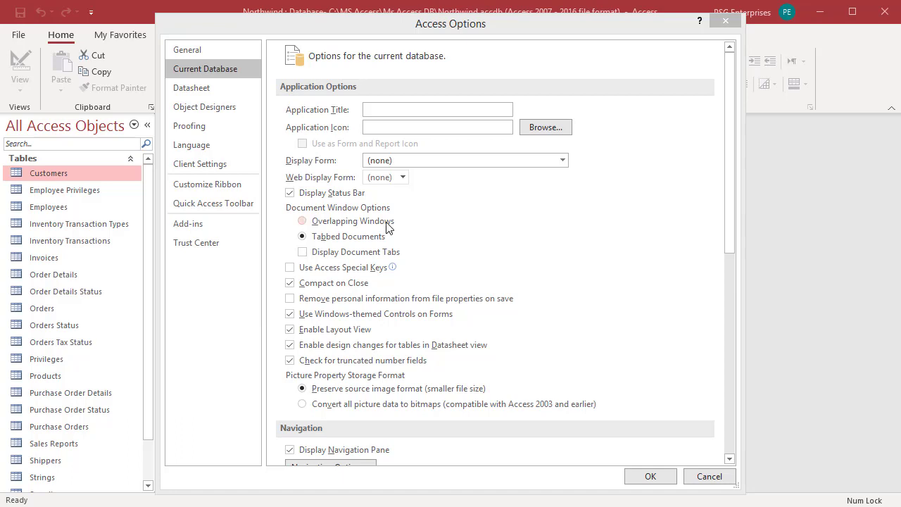
{"action": "mouse_move", "coordinate": [358, 230]}
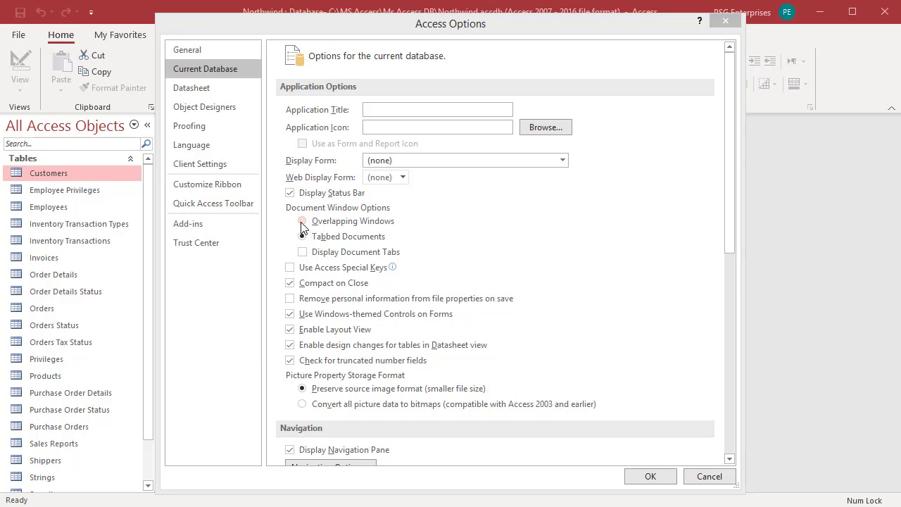
Step: Select Overlapping Windows under Document Window Options and confirm with OK
{"action": "left_click", "coordinate": [302, 236]}
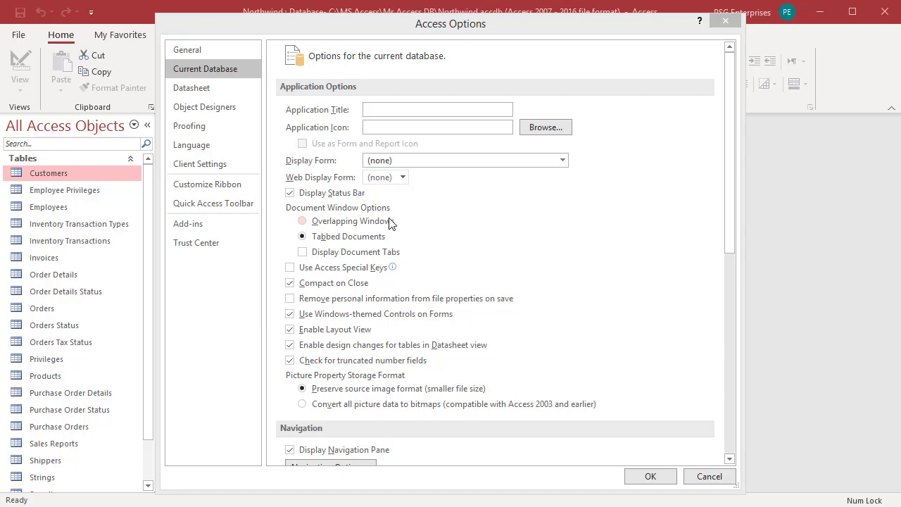
{"action": "mouse_move", "coordinate": [317, 232]}
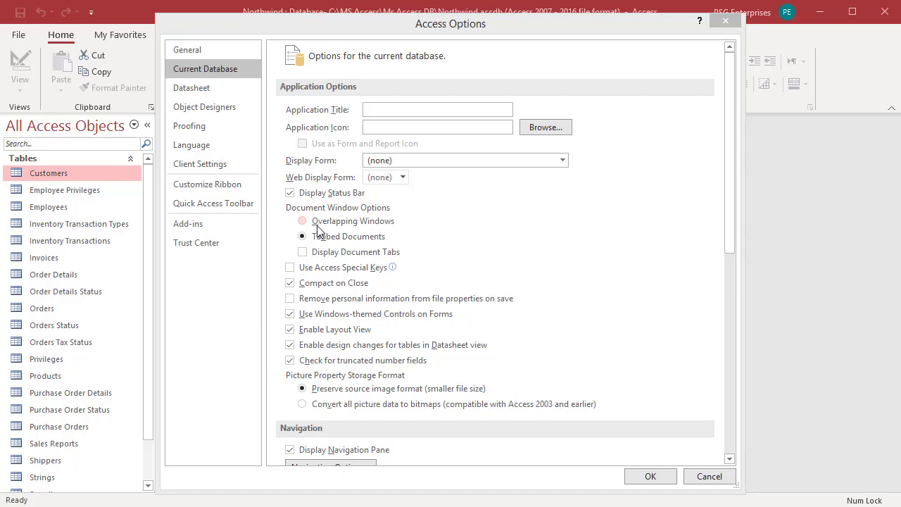
{"action": "left_click", "coordinate": [302, 220]}
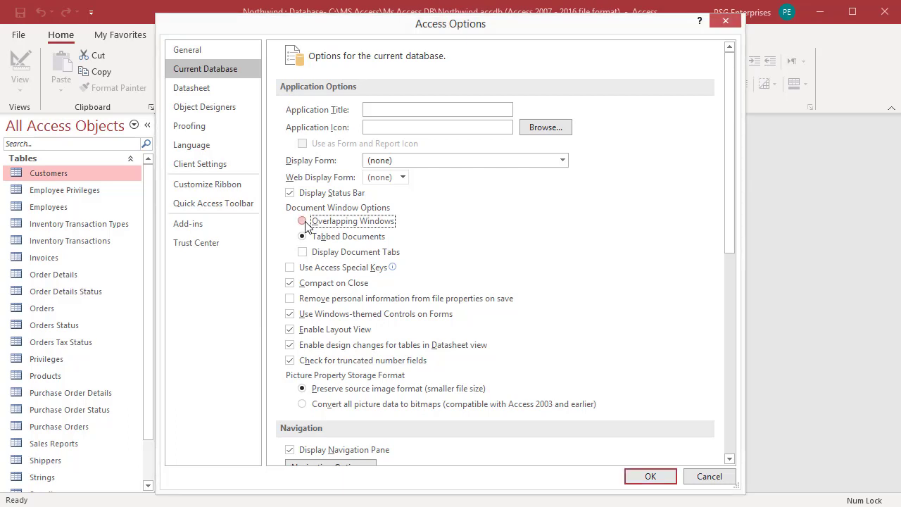
{"action": "left_click", "coordinate": [302, 221]}
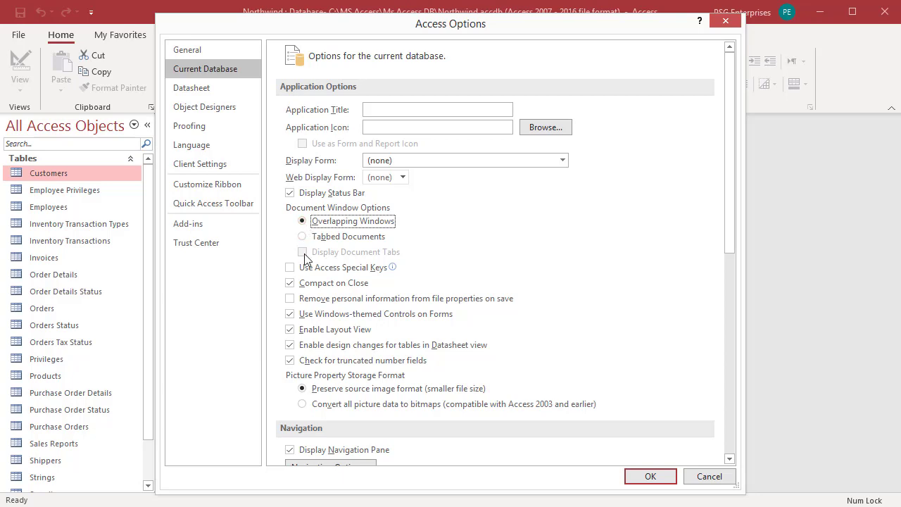
{"action": "mouse_move", "coordinate": [327, 257]}
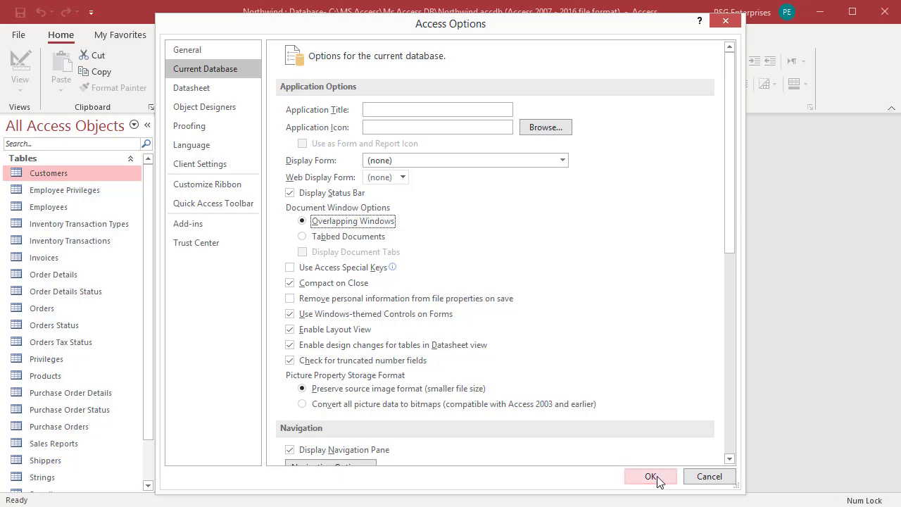
{"action": "left_click", "coordinate": [650, 476]}
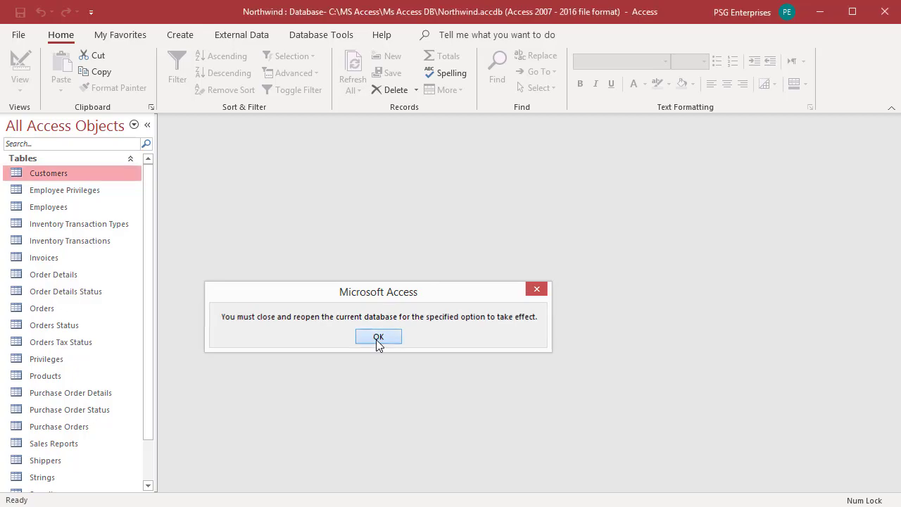
Step: Dismiss the reopen notice and open Inventory Transaction Types as a separate window
{"action": "left_click", "coordinate": [378, 336]}
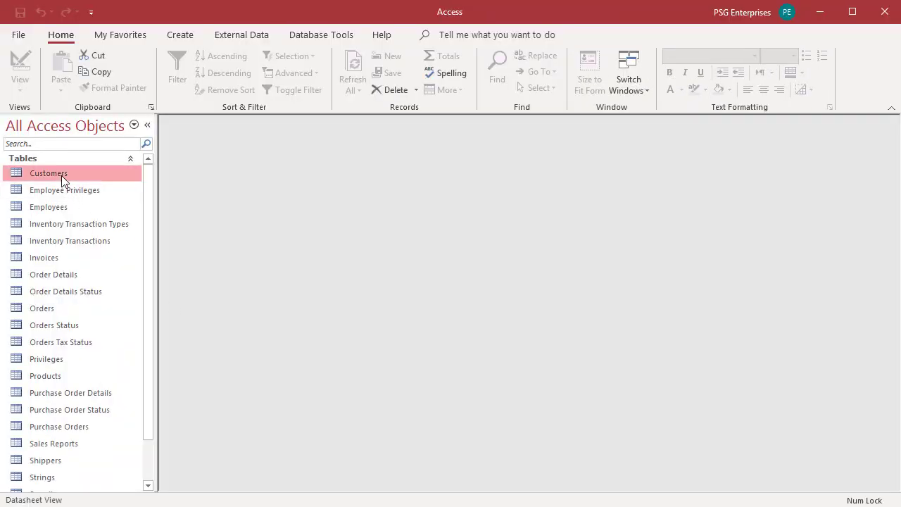
{"action": "double_click", "coordinate": [49, 173]}
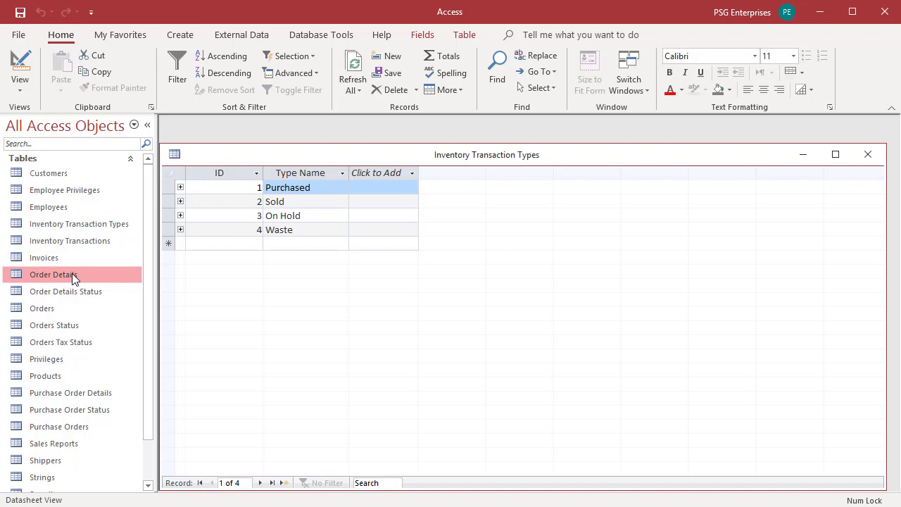
Step: Open Orders, Orders Status and Customers as separate overlapping table windows
{"action": "double_click", "coordinate": [41, 308]}
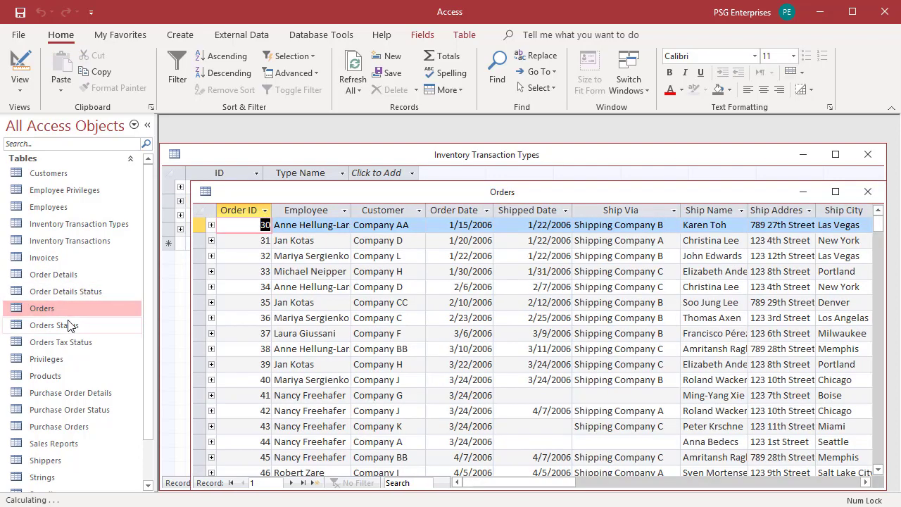
{"action": "double_click", "coordinate": [51, 324]}
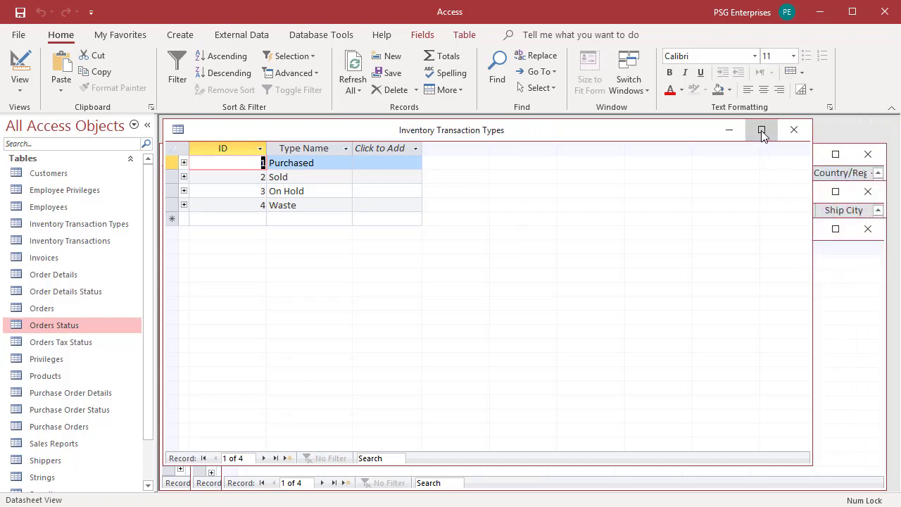
{"action": "left_click", "coordinate": [761, 129]}
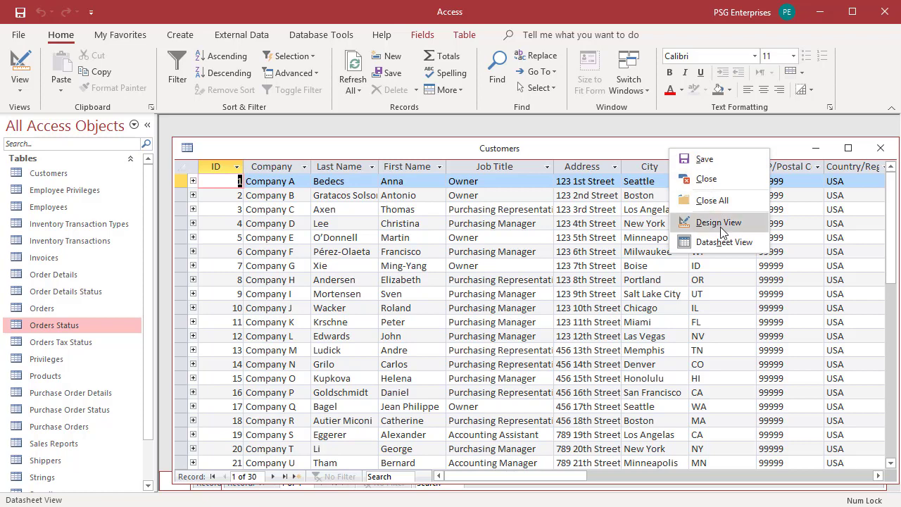
{"action": "mouse_move", "coordinate": [717, 221]}
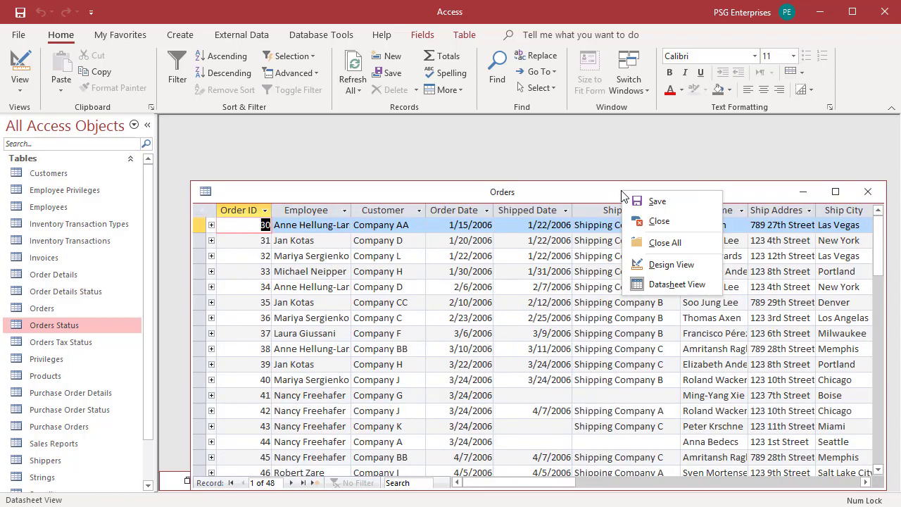
{"action": "mouse_move", "coordinate": [659, 221]}
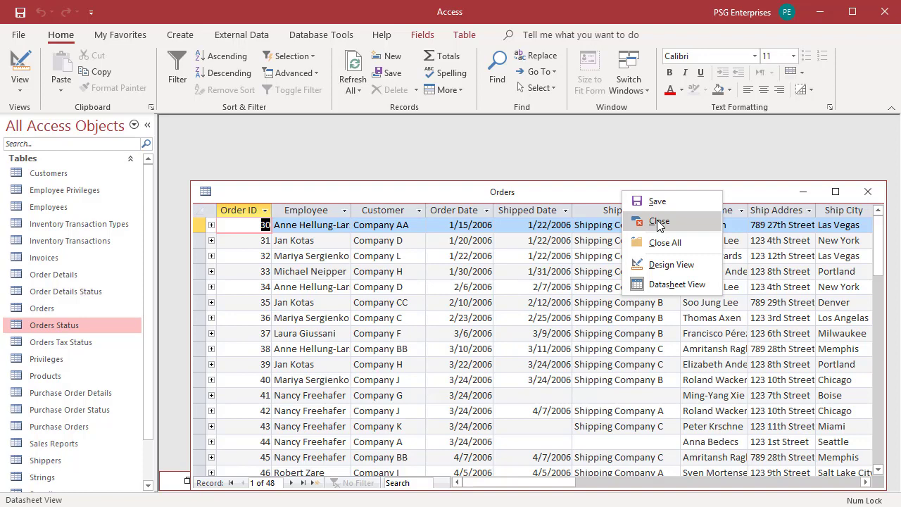
{"action": "mouse_move", "coordinate": [665, 242]}
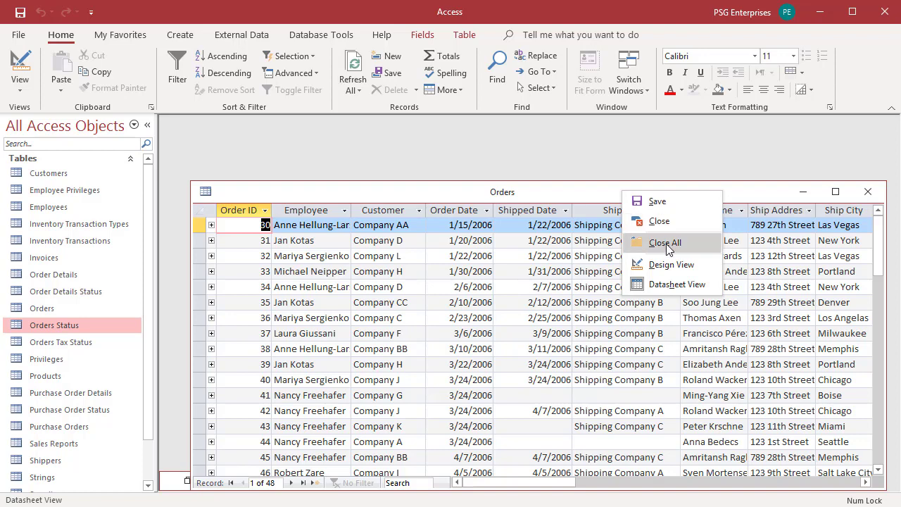
Step: Choose Close All to shut every open table window
{"action": "left_click", "coordinate": [664, 243]}
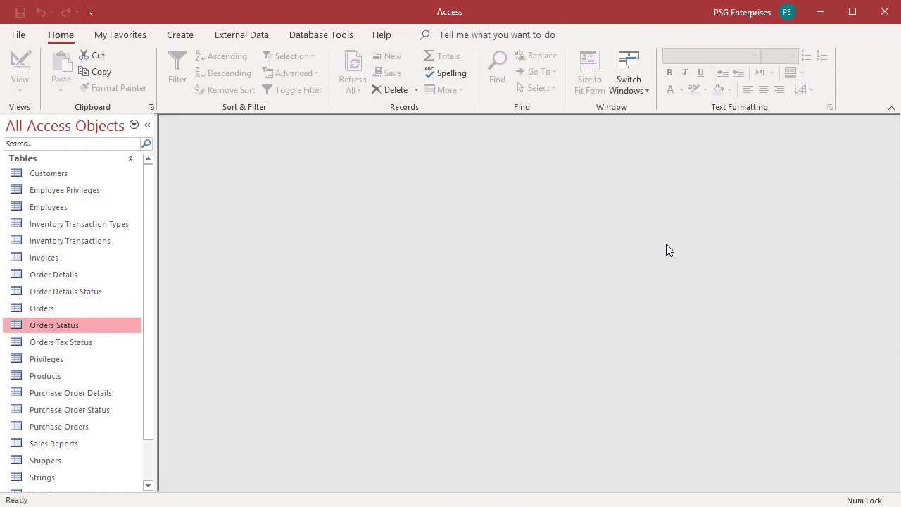